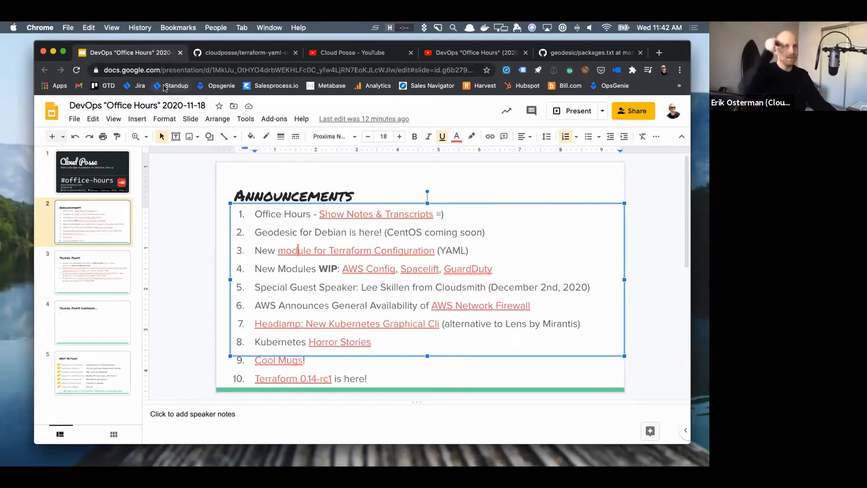
Switch to the cloudposse/terraform-yaml-config repository tab to show its README
click(242, 53)
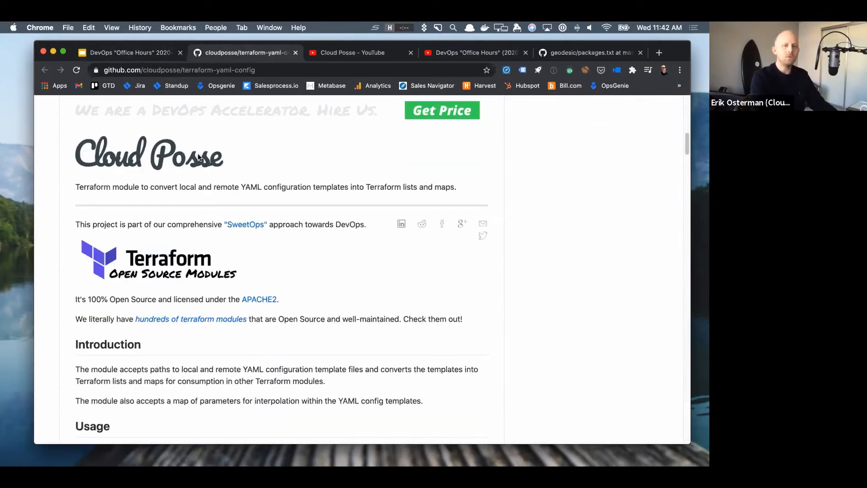
Scroll the README down to the yaml_config module usage code block
scroll(down, 3)
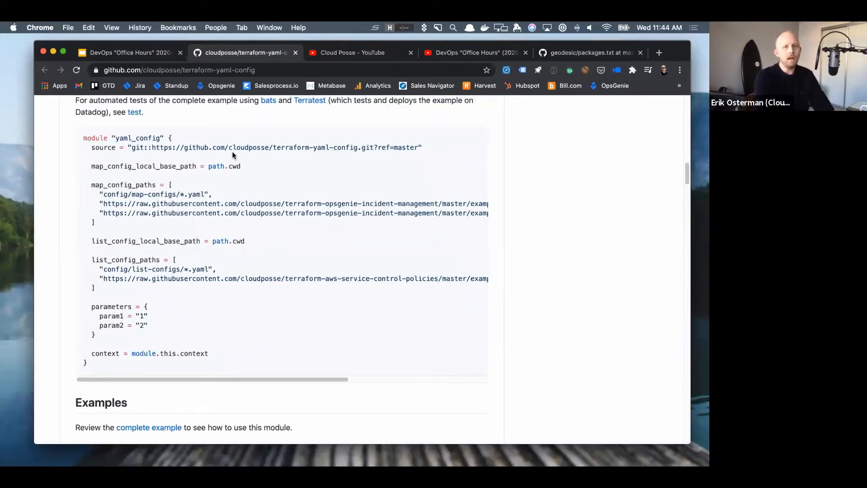
Load github.com/cloudposse/terraform-aws-components and look through its folder listing
drag(83, 137, 421, 147)
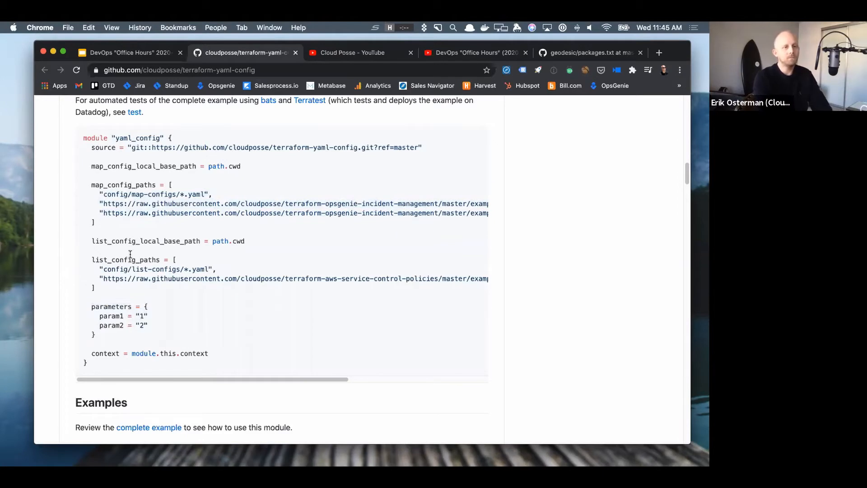
scroll(down, 3)
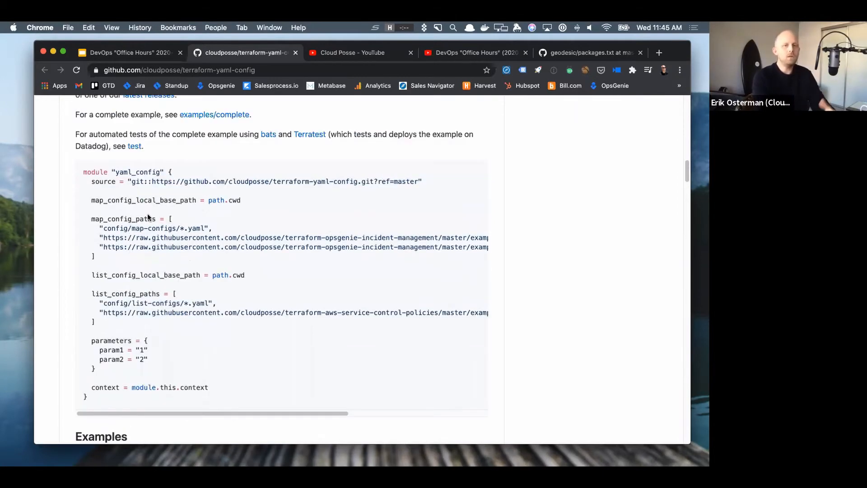
scroll(down, 3)
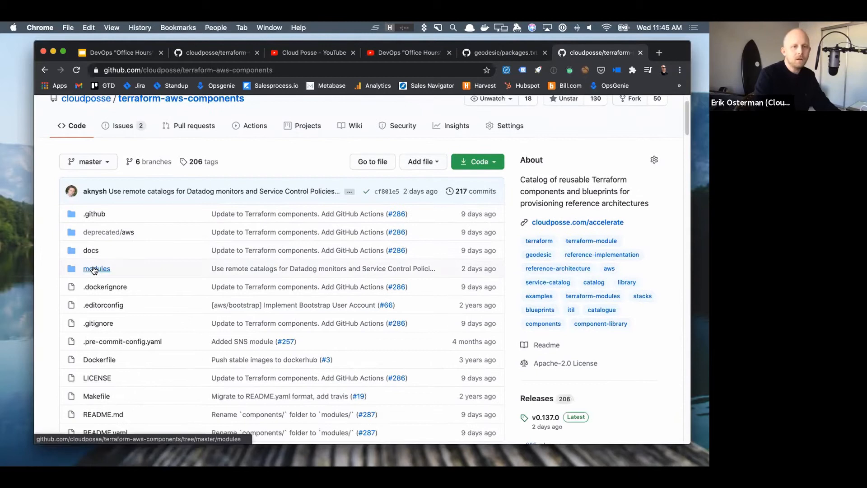
Navigate modules → datadog-monitor → main.tf in terraform-aws-components
click(97, 268)
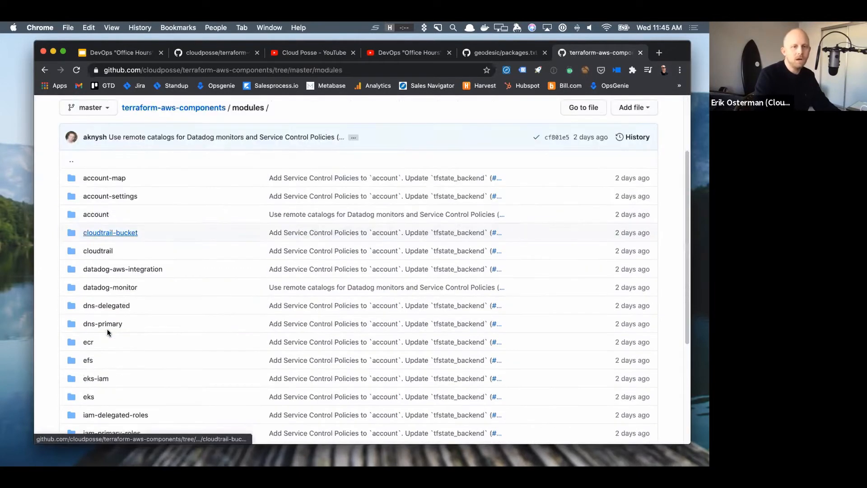
scroll(down, 3)
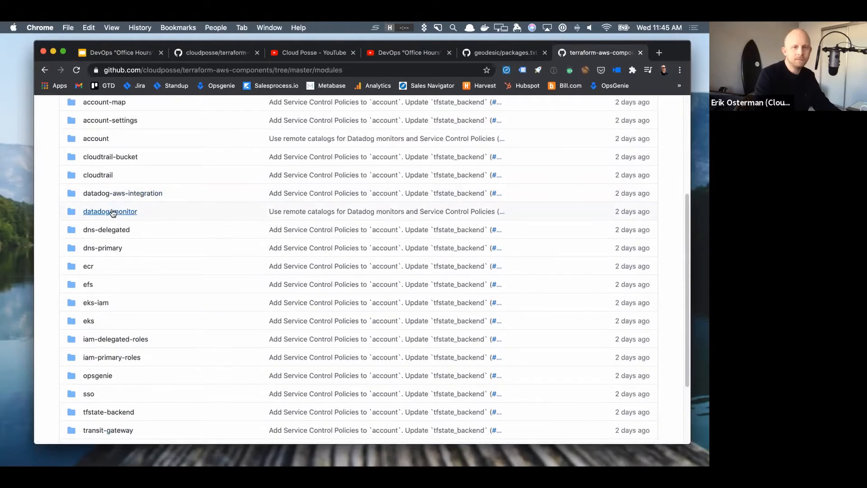
click(110, 211)
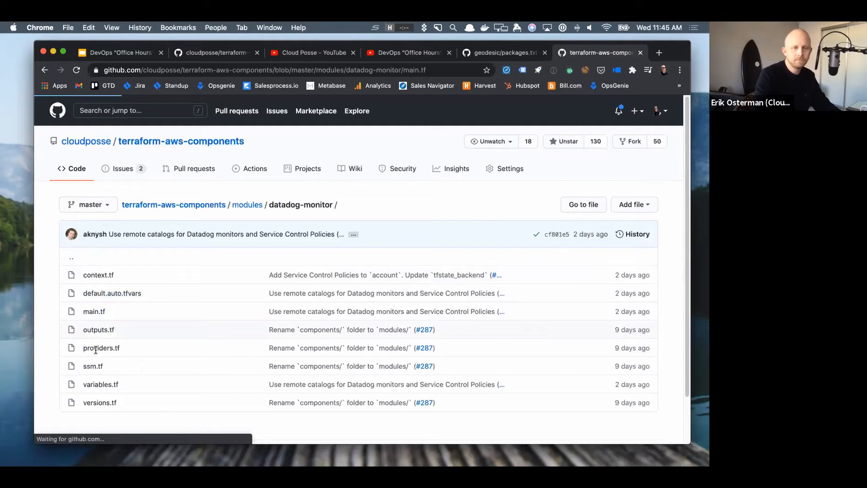
click(93, 311)
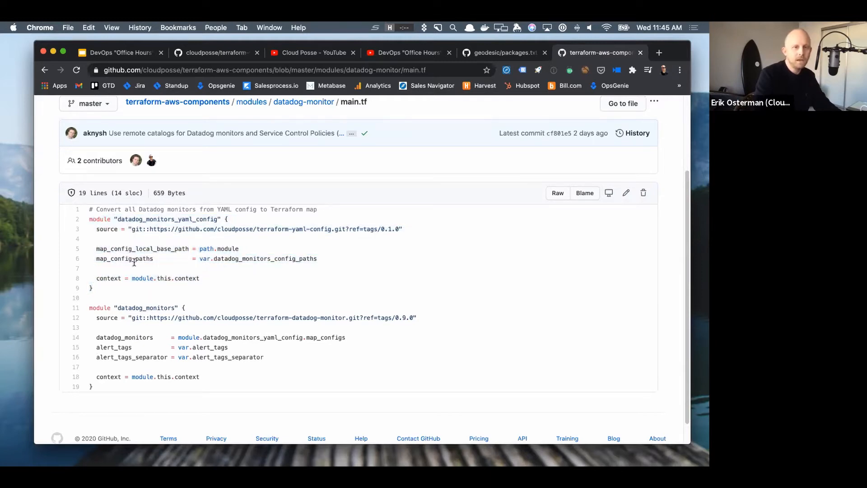
Highlight the map_config_paths line and the datadog_monitors module block in main.tf
drag(97, 258, 317, 258)
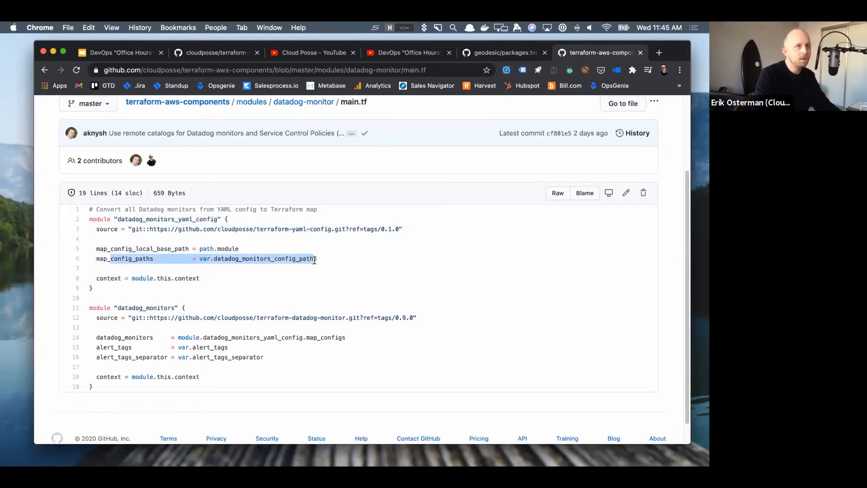
click(265, 259)
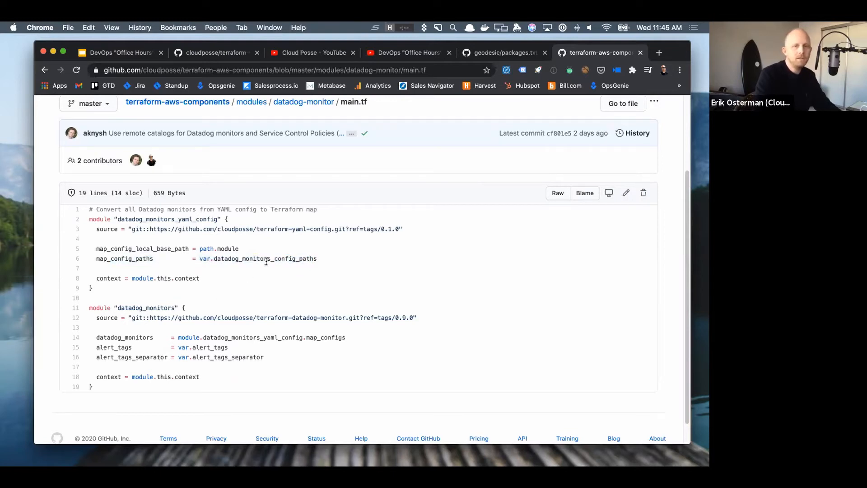
mouse_move(174, 276)
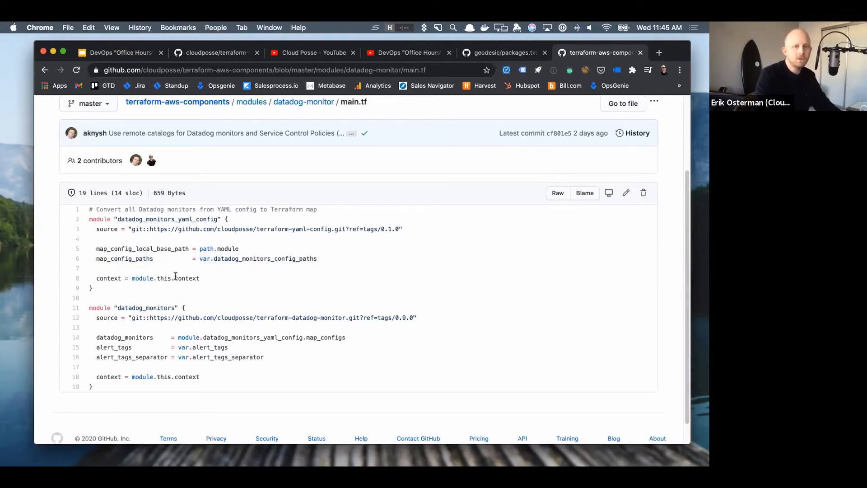
drag(88, 307, 199, 376)
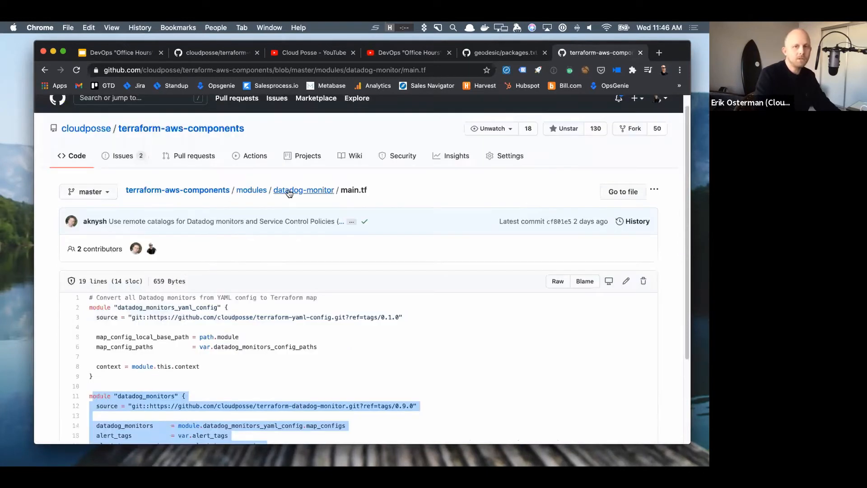
Go back to the datadog-monitor folder and view default.auto.tfvars with its catalog YAML URLs
click(304, 189)
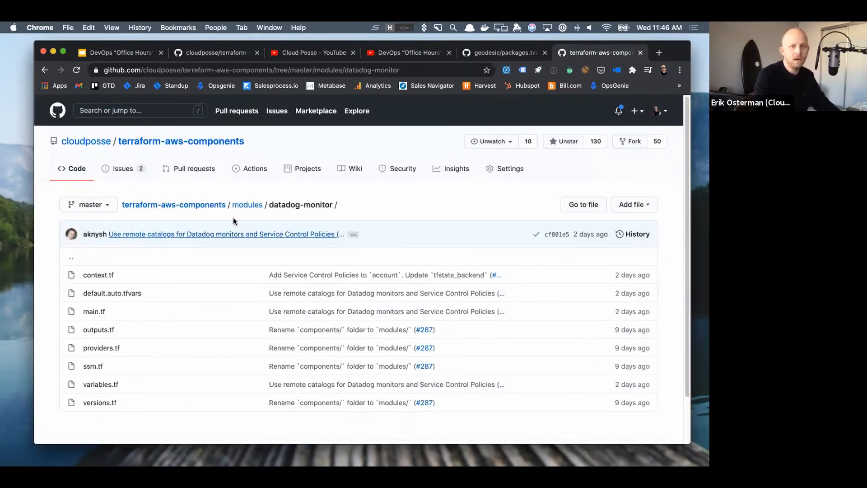
mouse_move(98, 275)
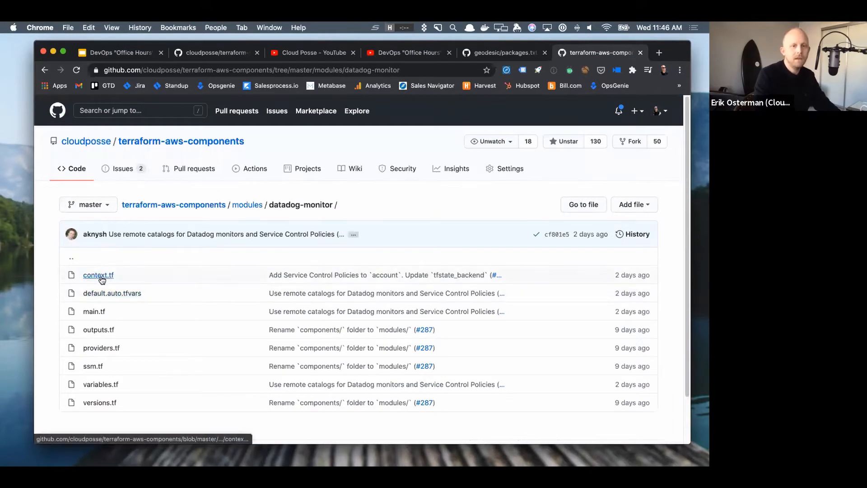
click(112, 292)
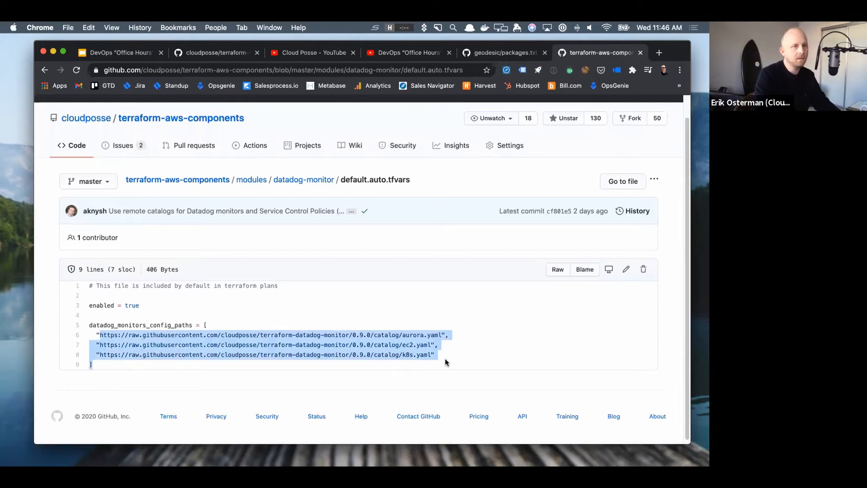
click(446, 363)
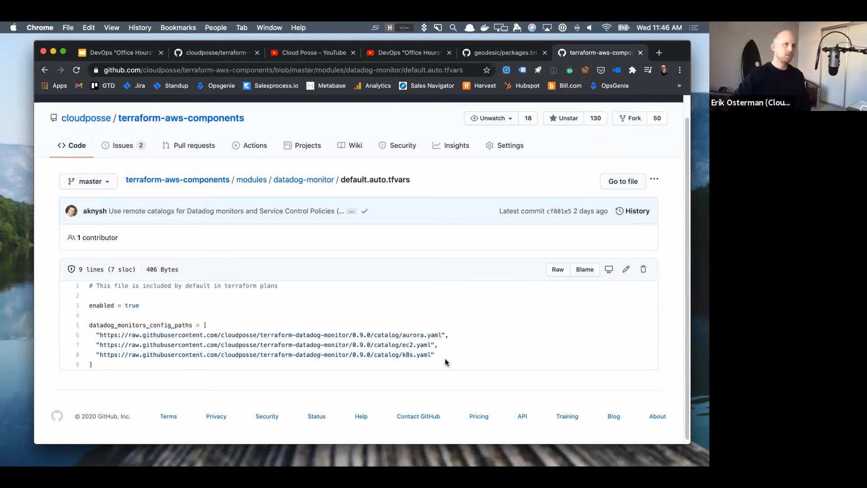
mouse_move(500, 377)
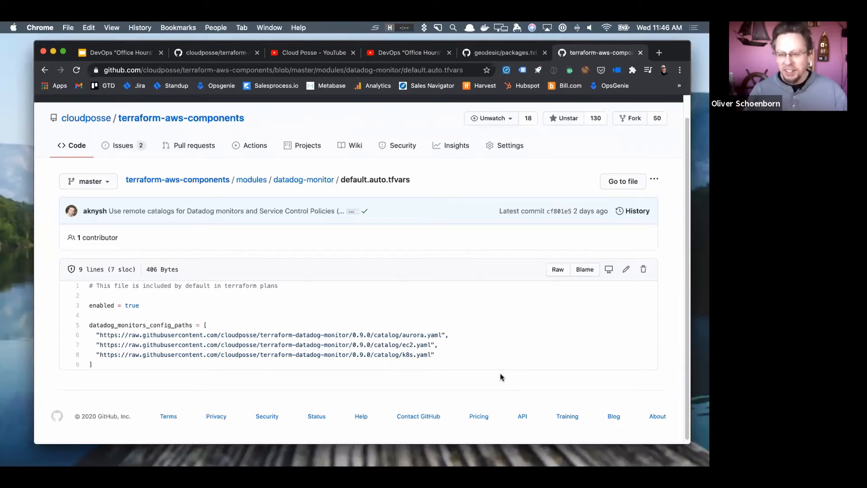
mouse_move(353, 293)
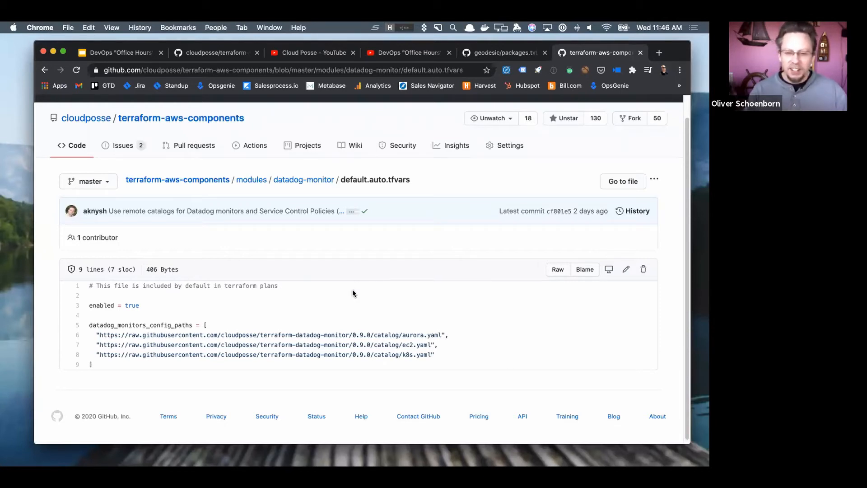
mouse_move(227, 321)
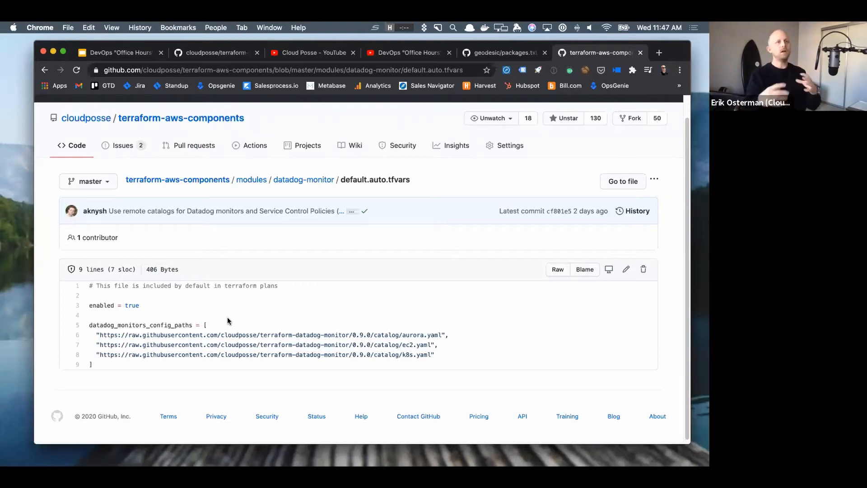
mouse_move(235, 330)
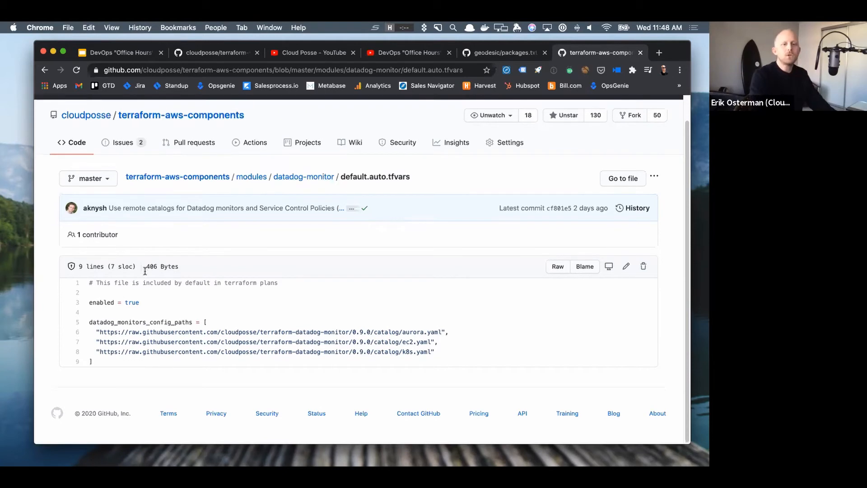
mouse_move(99, 364)
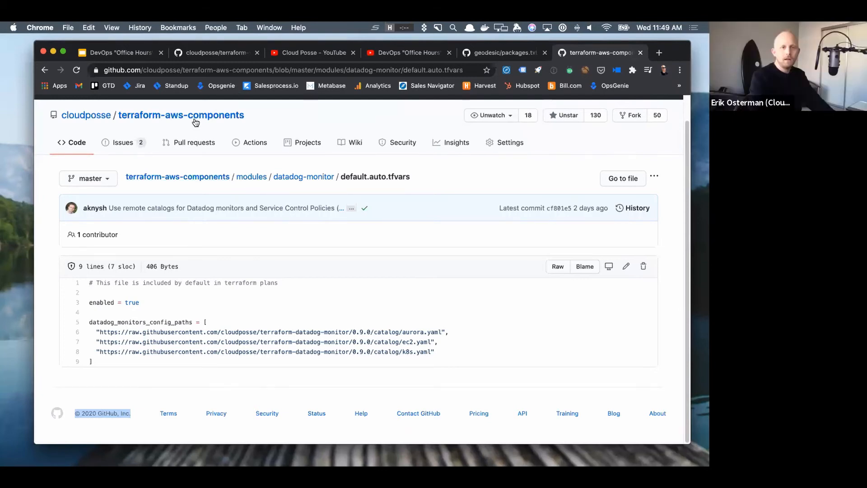
click(276, 69)
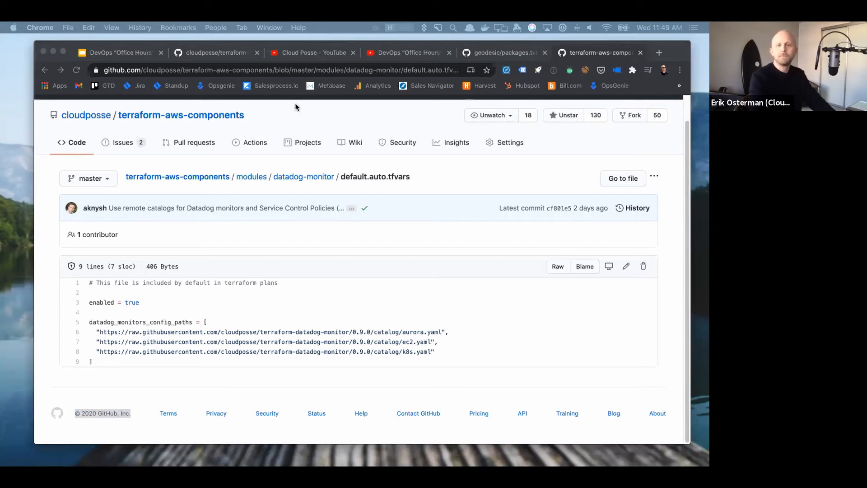
mouse_move(225, 139)
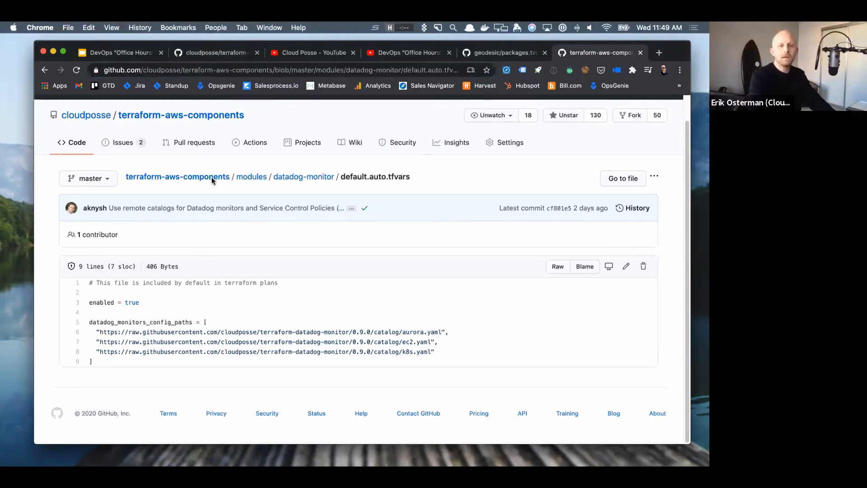
Filter Cloud Posse's repositories by 'scp' and enter terraform-aws-service-control-policies
click(86, 115)
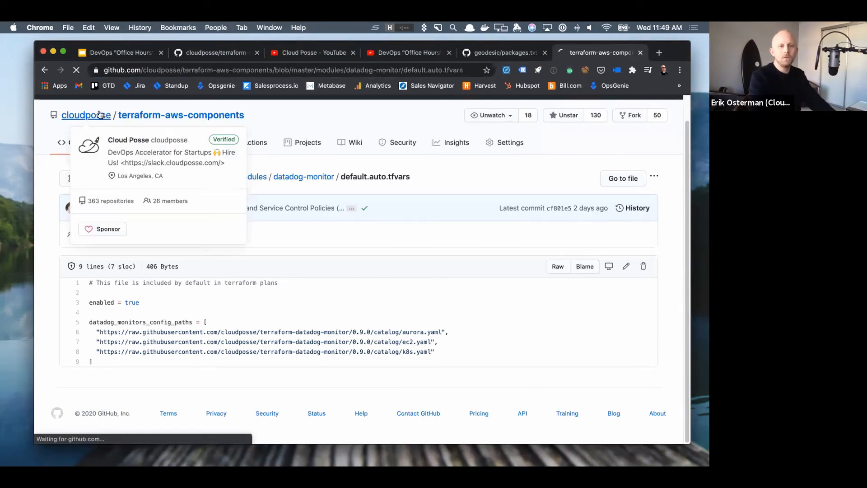
click(85, 115)
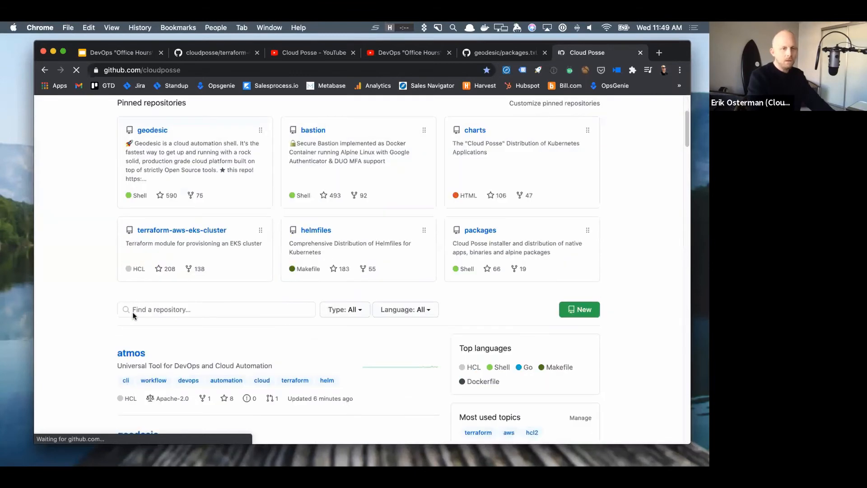
text(scp)
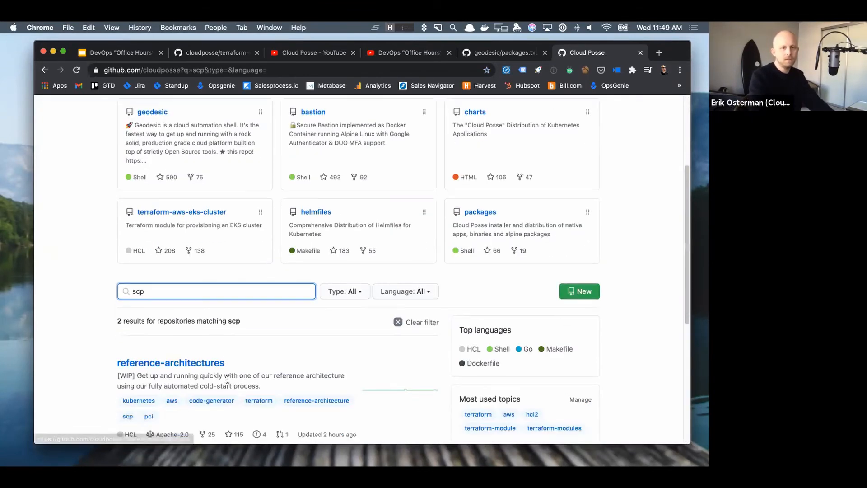
scroll(down, 3)
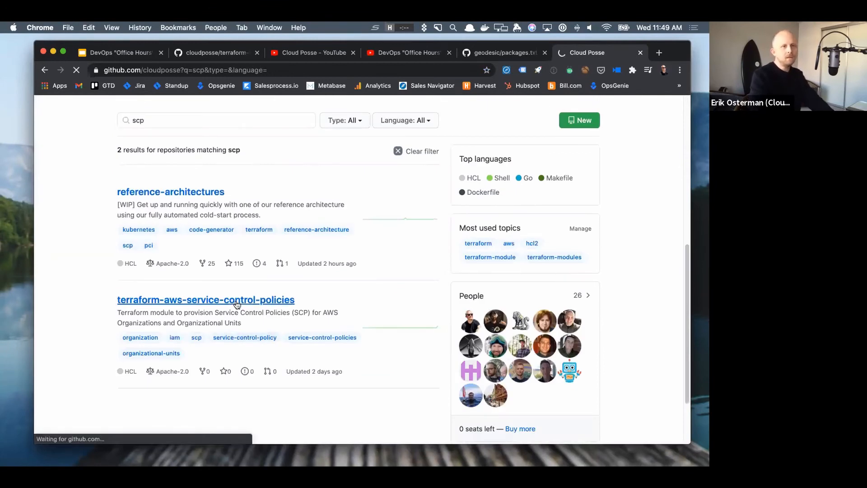
click(206, 299)
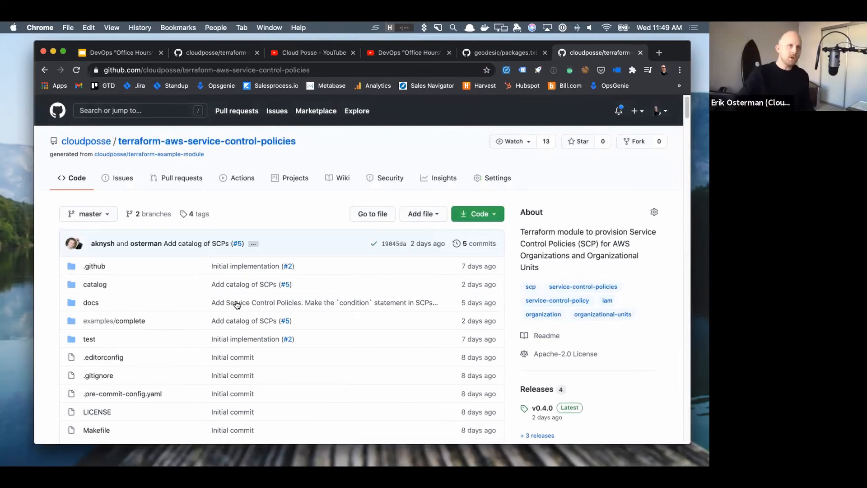
mouse_move(229, 342)
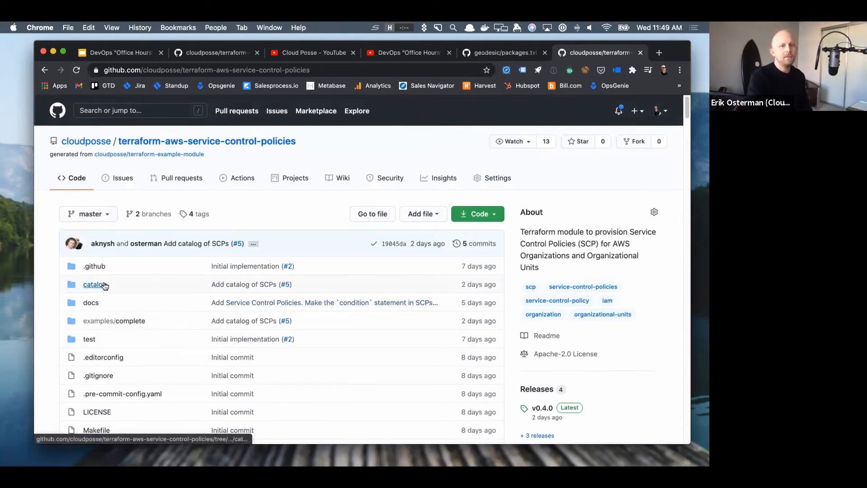
View catalog/organization-policies.yaml with its DenyLeavingOrganization and DenyRootAccountAccess statements
click(94, 283)
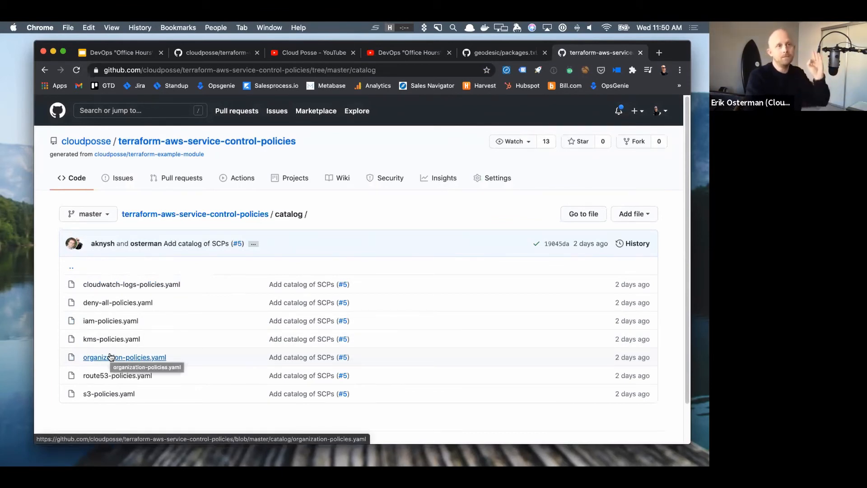
mouse_move(87, 413)
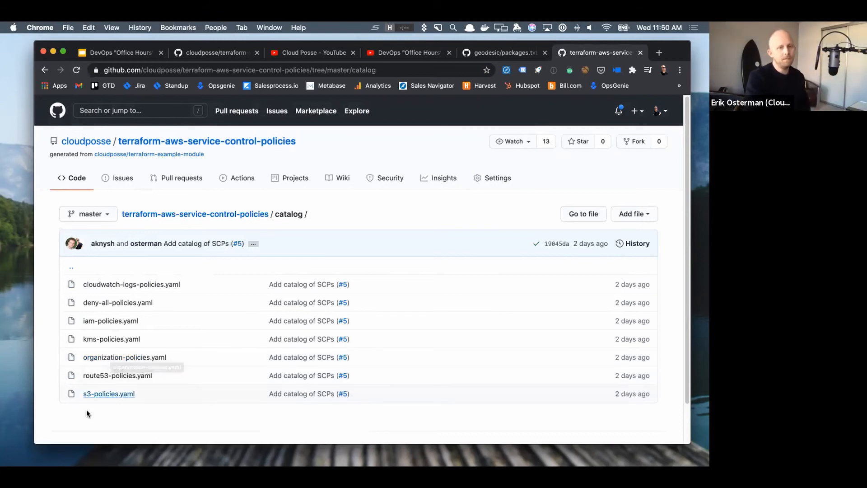
mouse_move(125, 356)
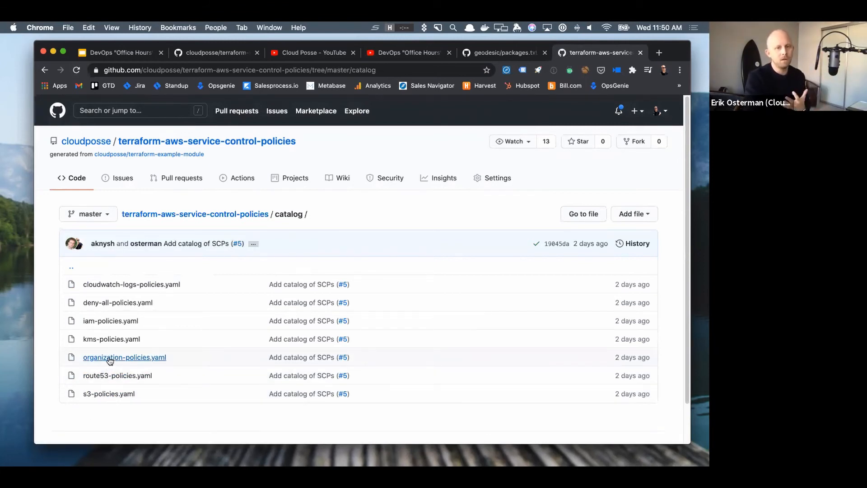
click(125, 357)
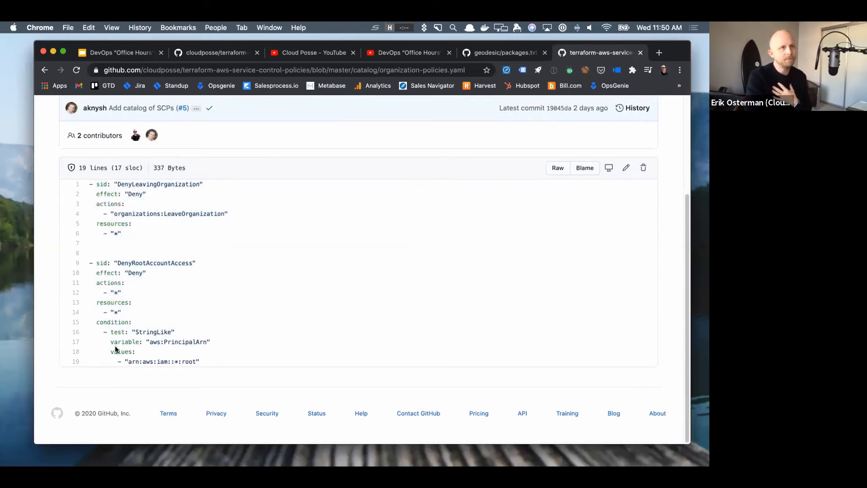
mouse_move(127, 228)
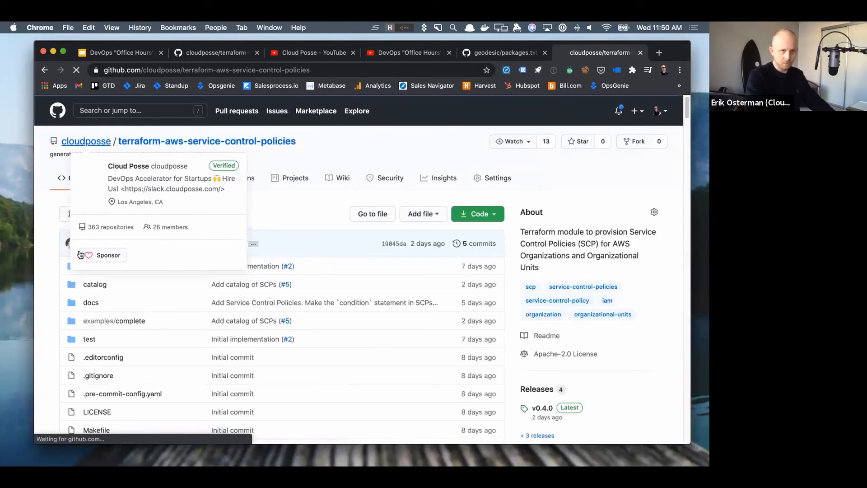
Return to the Cloud Posse organization page and filter its repositories by 'data'
click(86, 141)
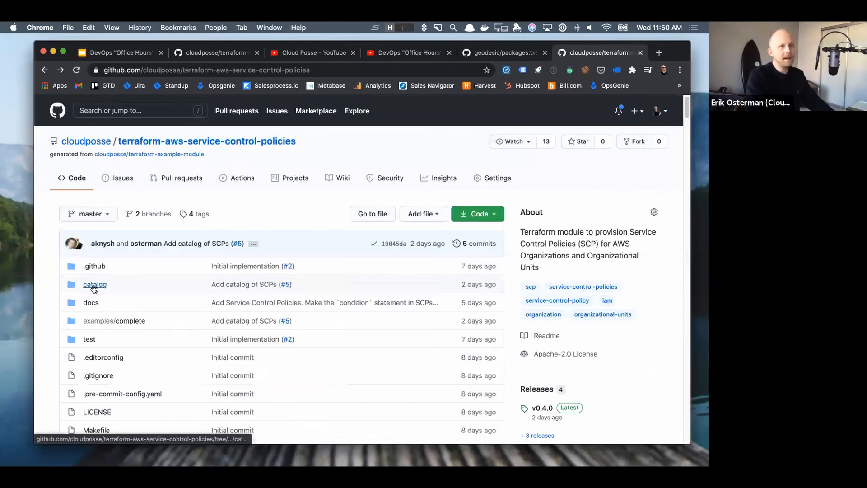
mouse_move(94, 284)
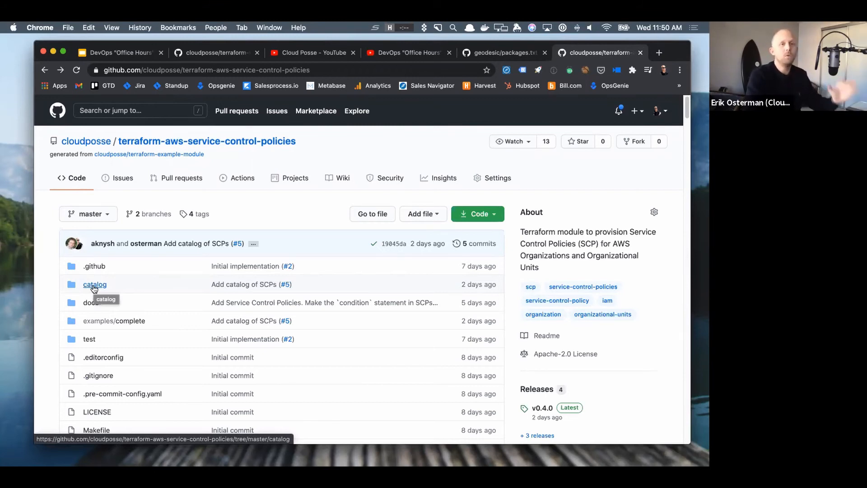
mouse_move(86, 141)
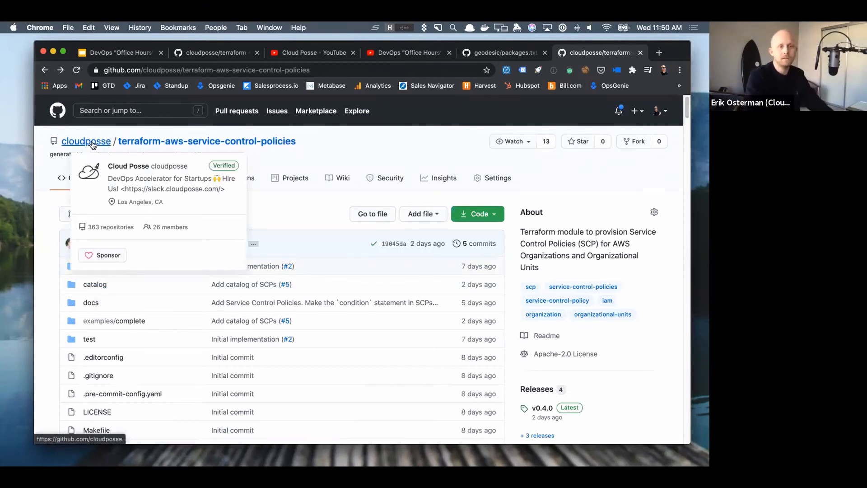
click(86, 140)
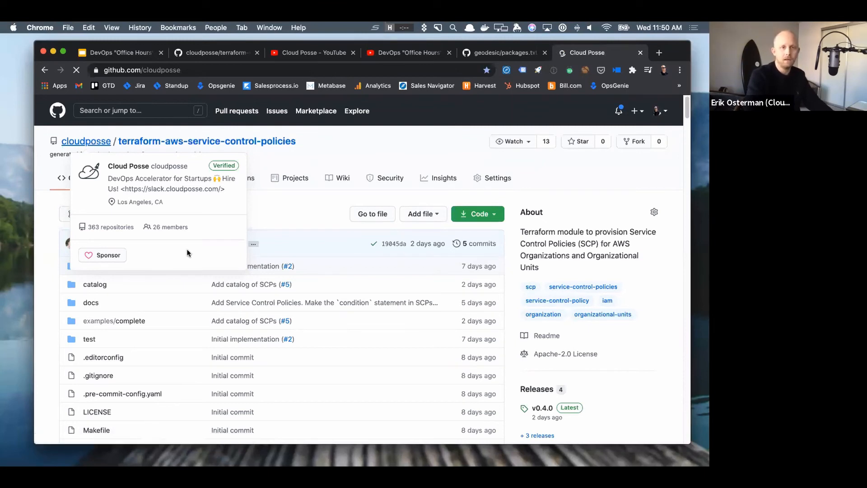
click(86, 141)
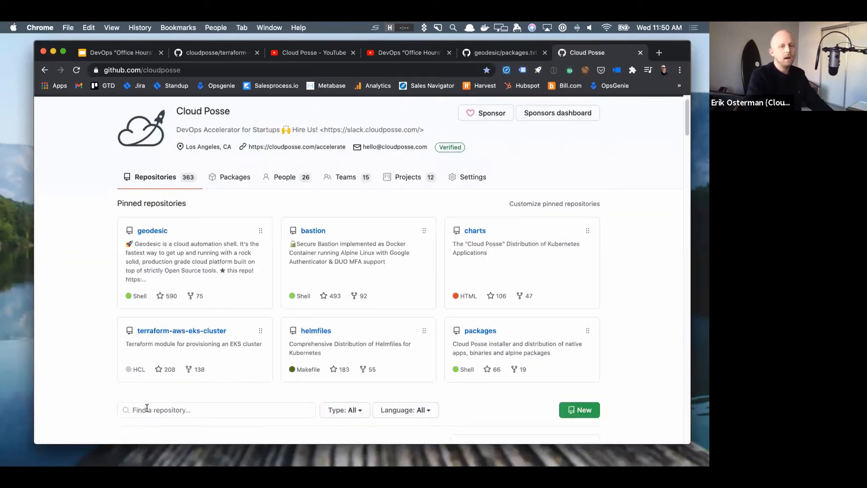
text(data)
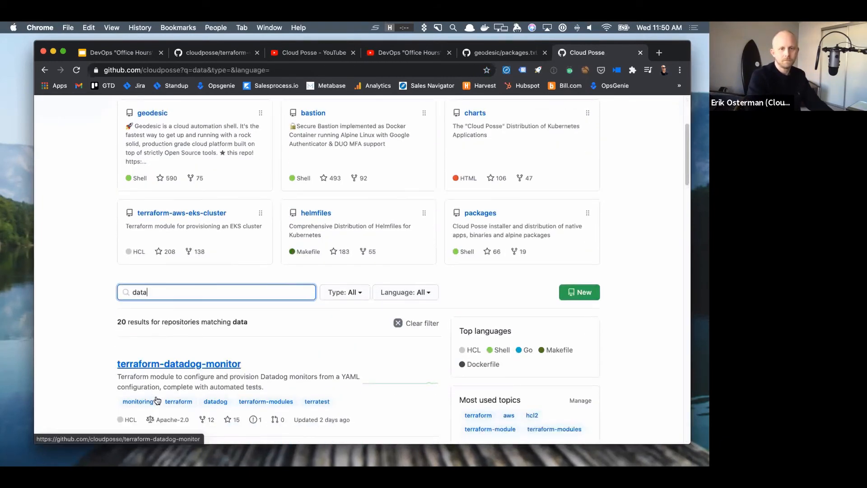
Enter terraform-datadog-monitor and view catalog/ec2.yaml's EC2 failed status check alert
click(179, 363)
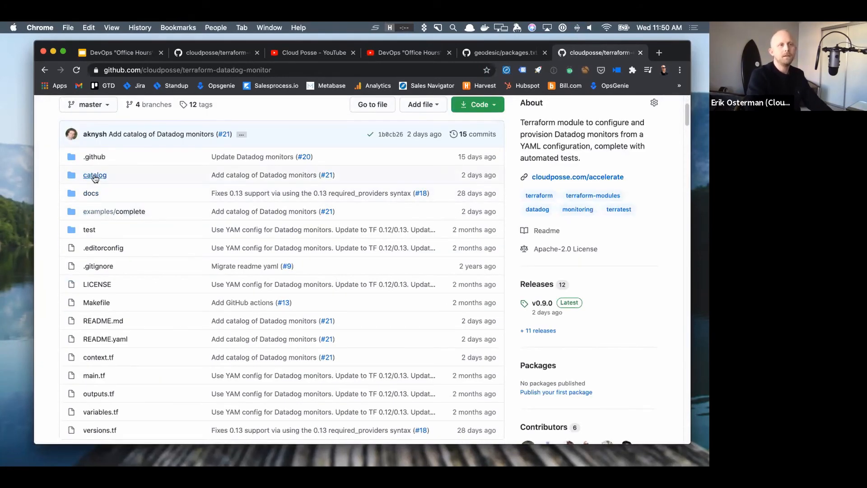
click(95, 174)
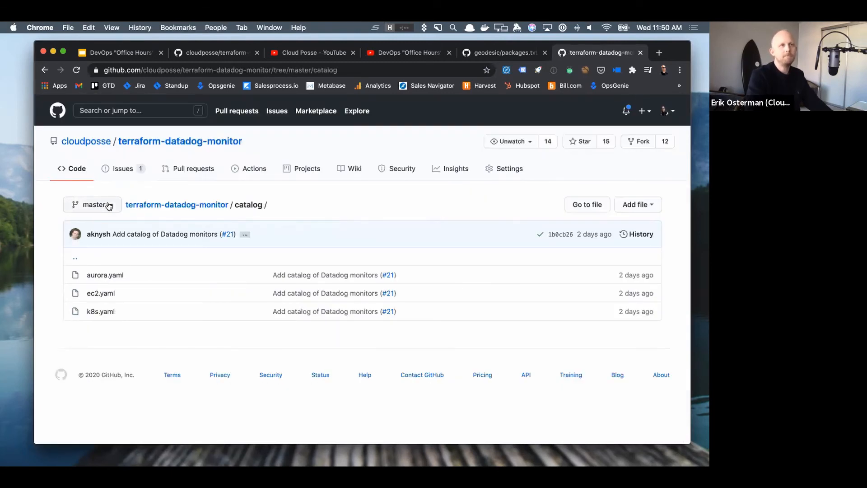
mouse_move(94, 204)
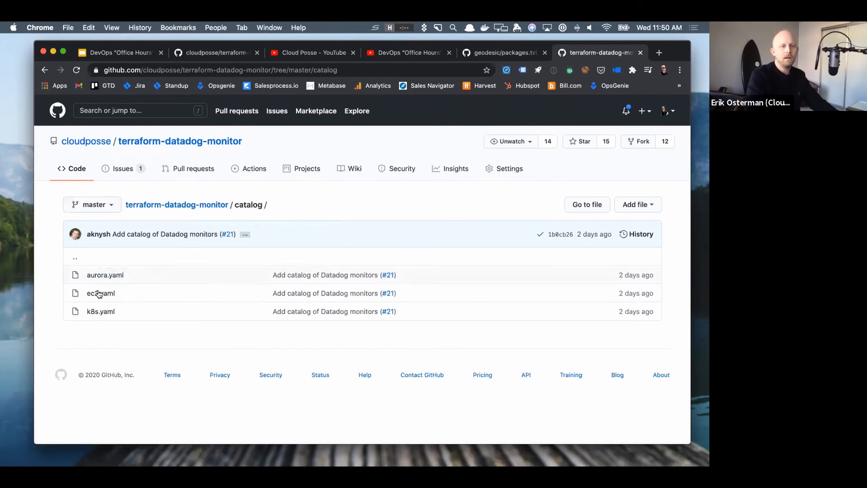
click(101, 293)
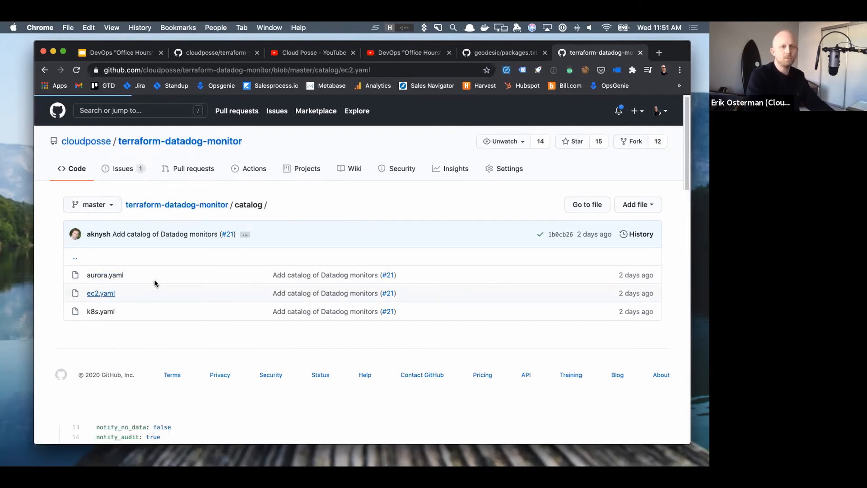
click(100, 292)
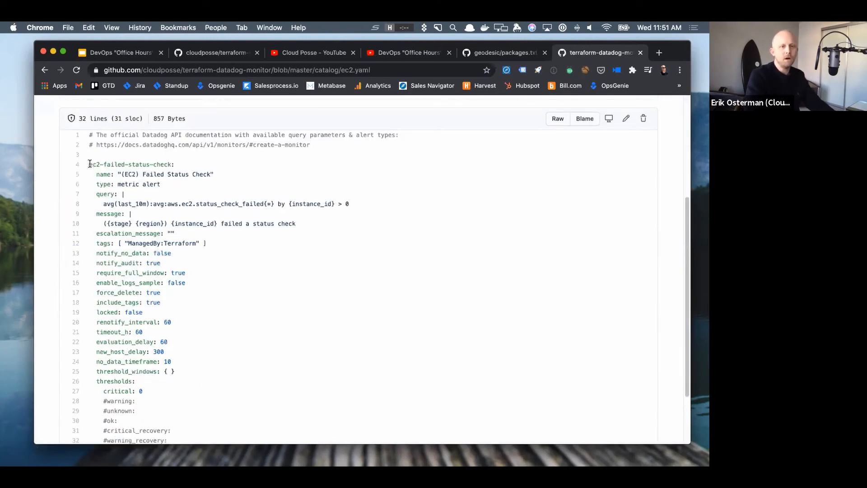
double_click(131, 165)
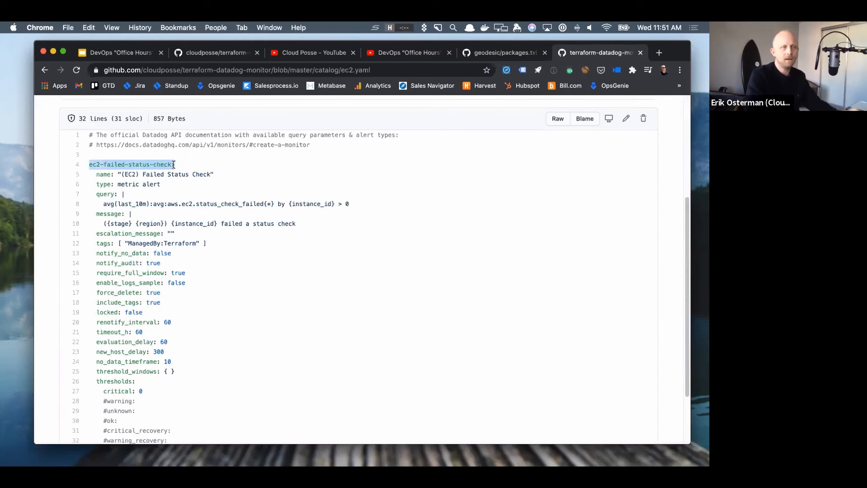
scroll(down, 3)
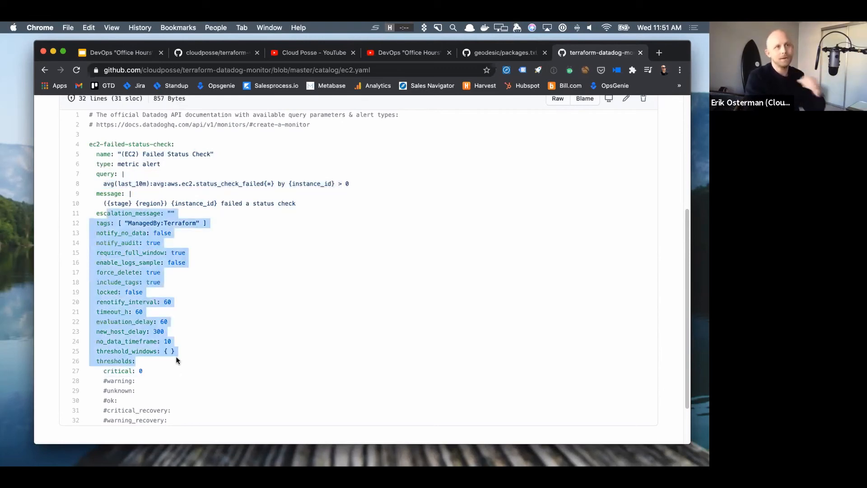
click(168, 325)
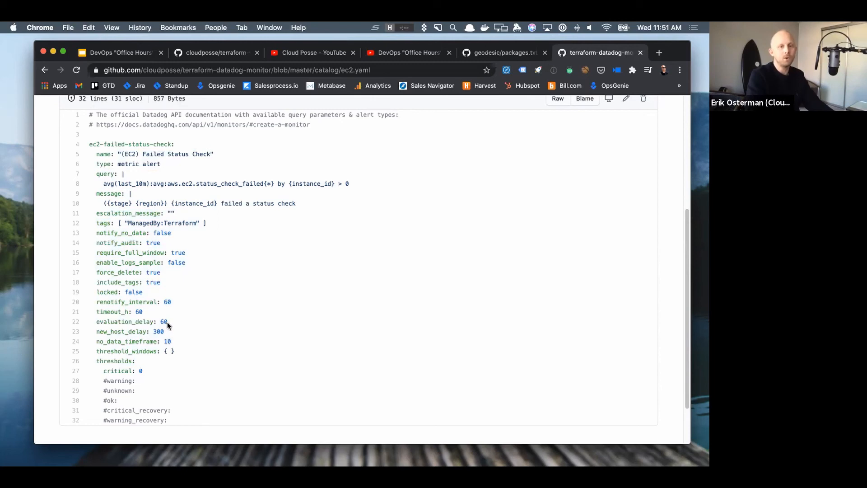
double_click(163, 322)
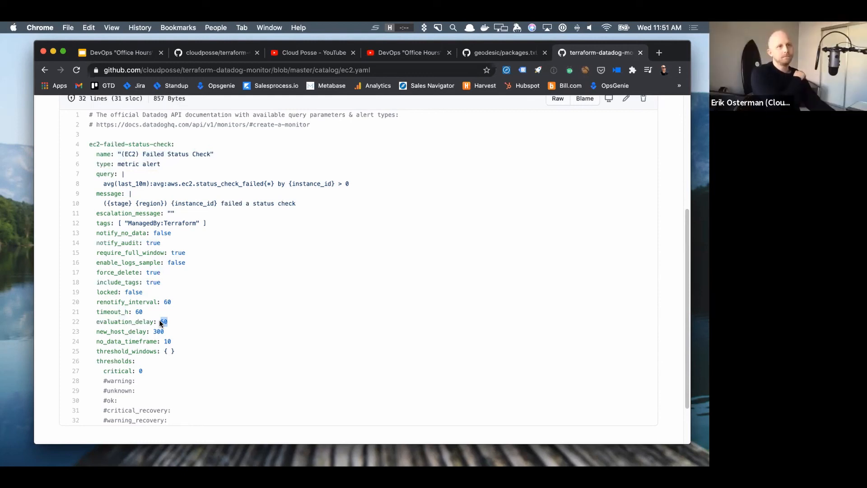
mouse_move(198, 257)
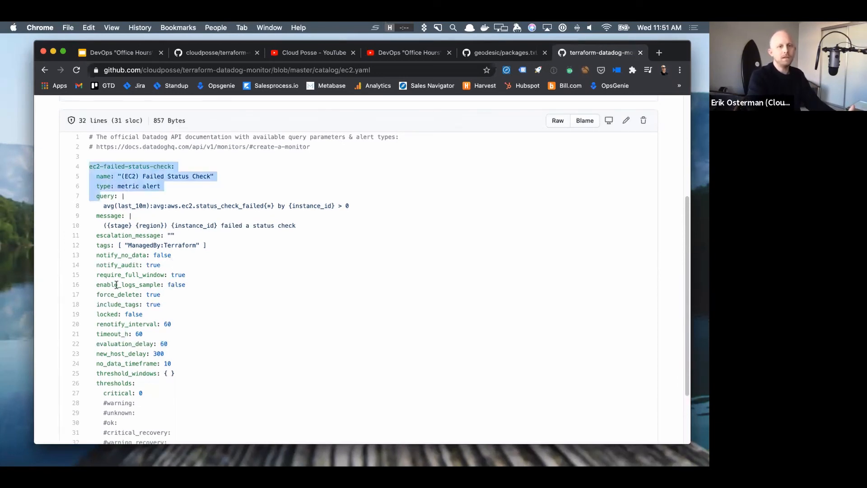
Highlight the ec2 monitor block and its query, then return to the repository root
drag(175, 166, 135, 413)
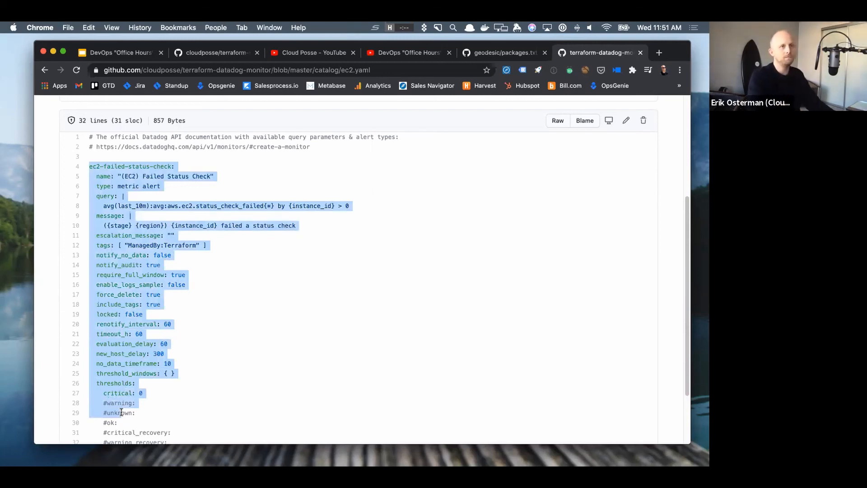
click(121, 413)
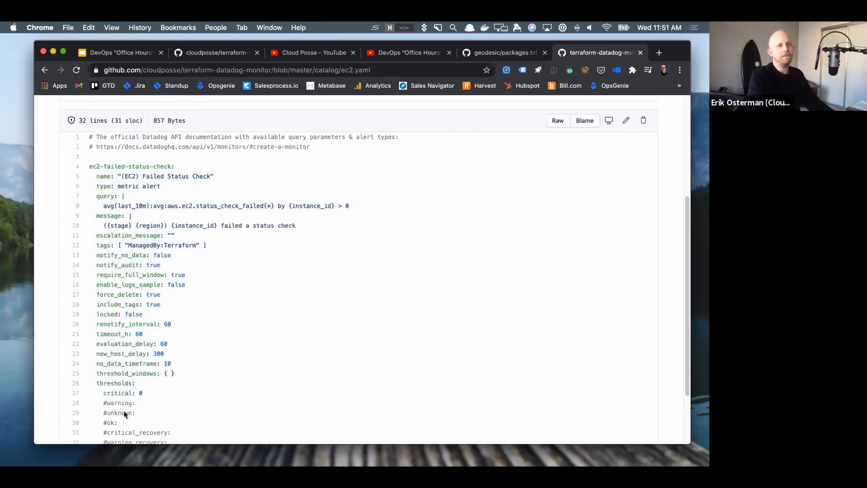
drag(103, 206, 349, 206)
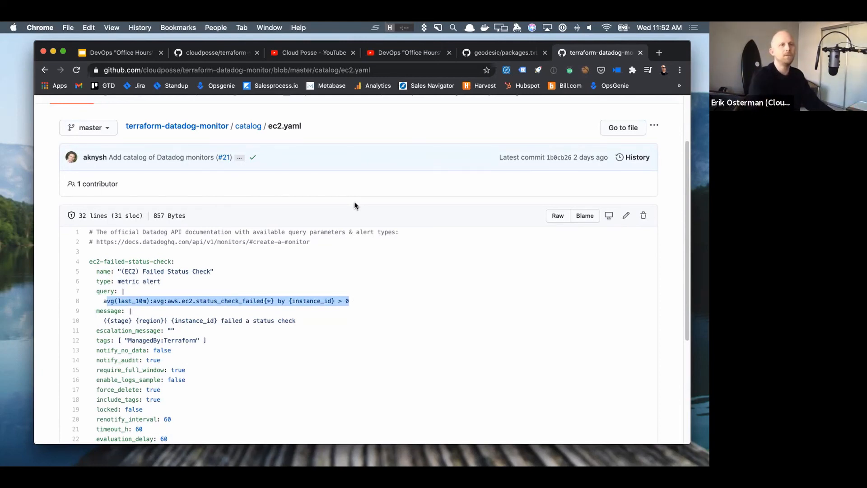
mouse_move(198, 315)
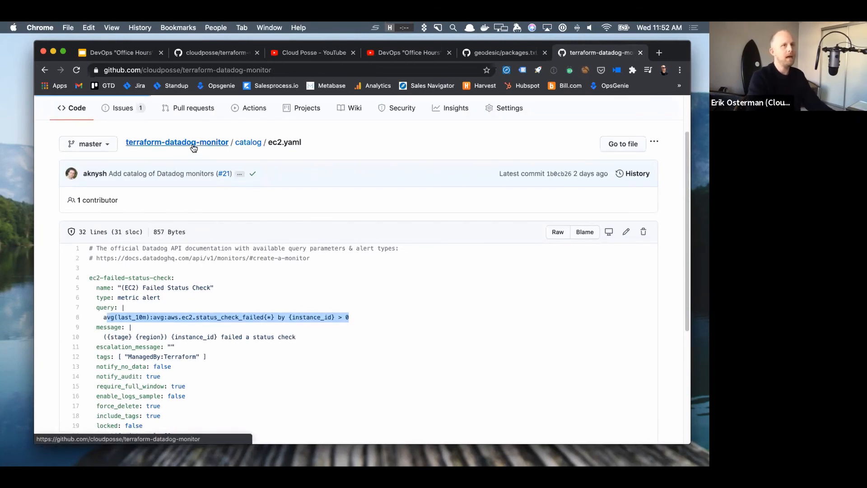
click(177, 142)
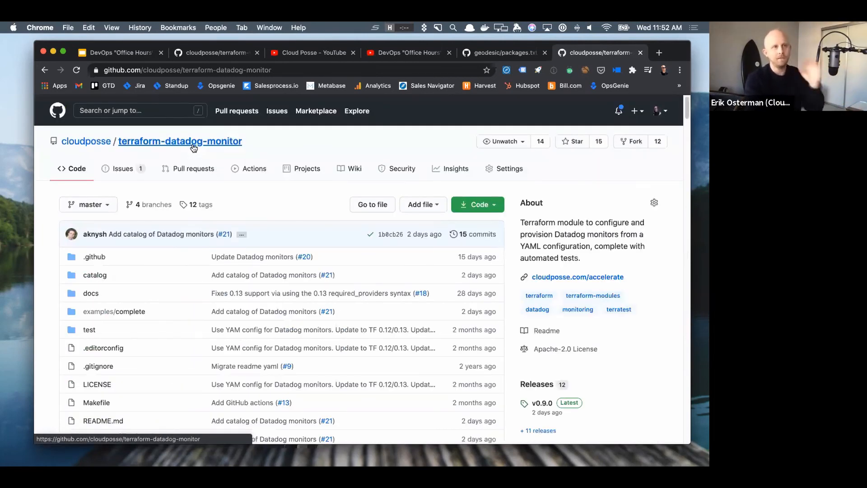